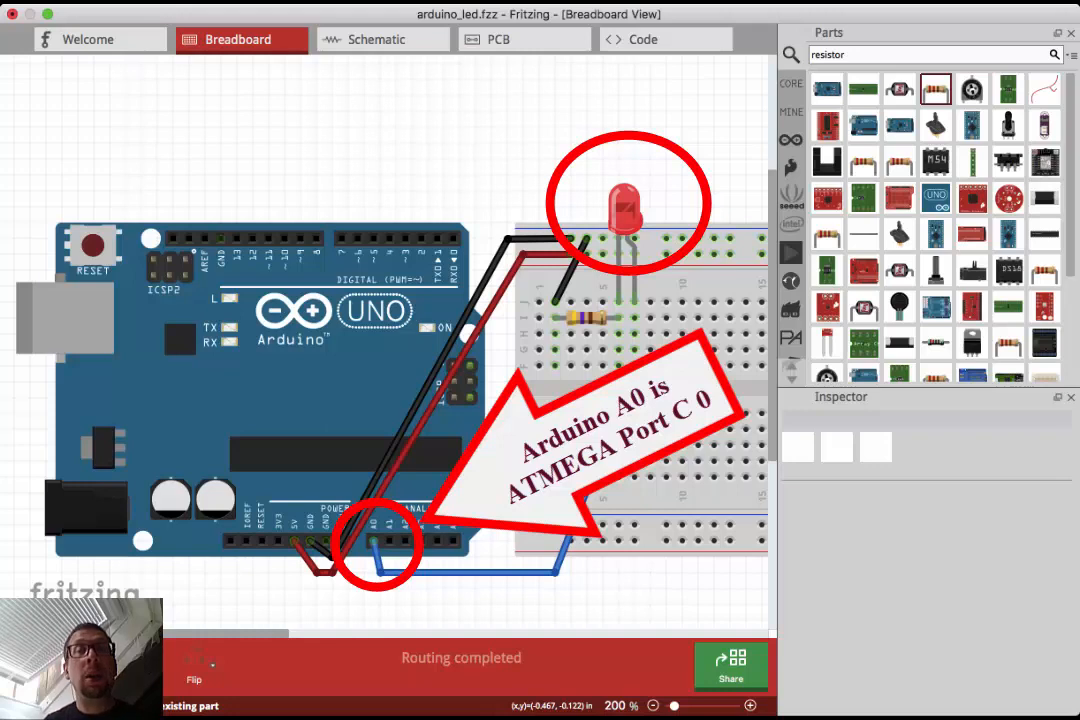
Open newmain.c from Source Files and set a breakpoint on the main() line
click(376, 40)
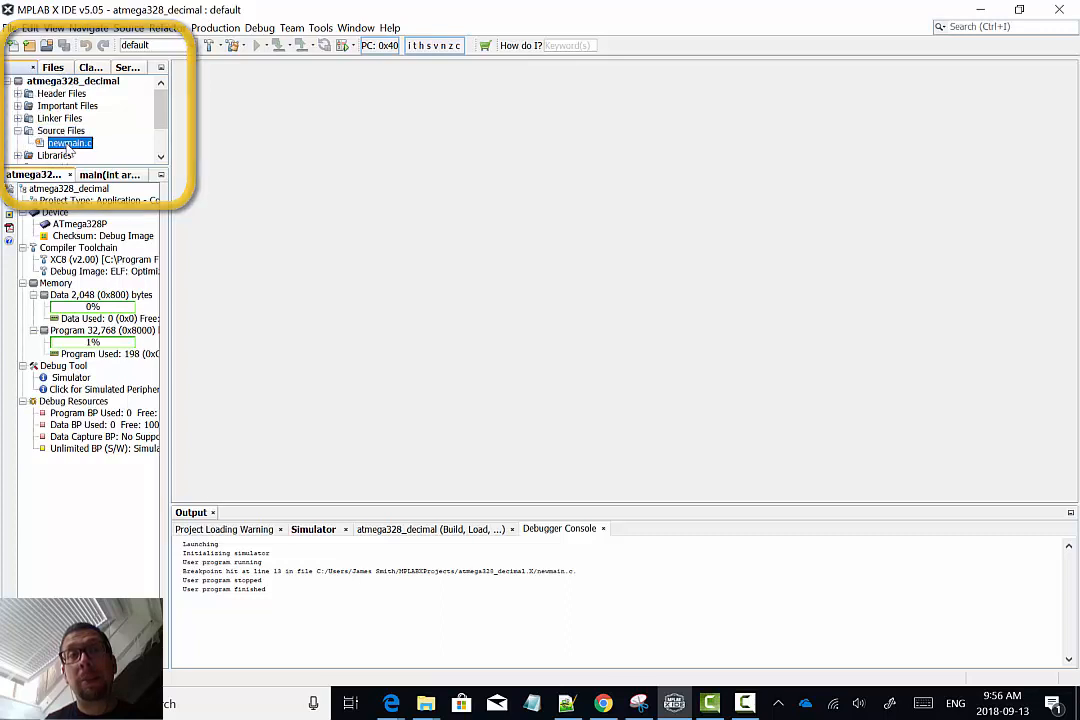
double_click(68, 142)
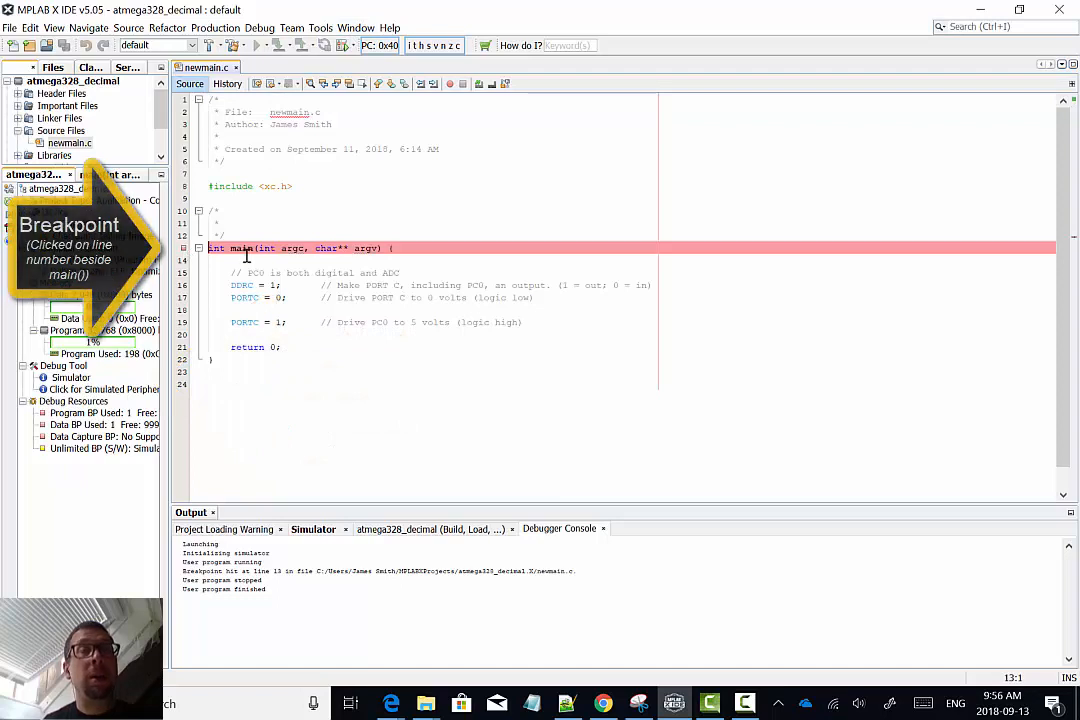
Add the simulator IOPin view and the IO View panel with the PORTC registers selected
click(356, 28)
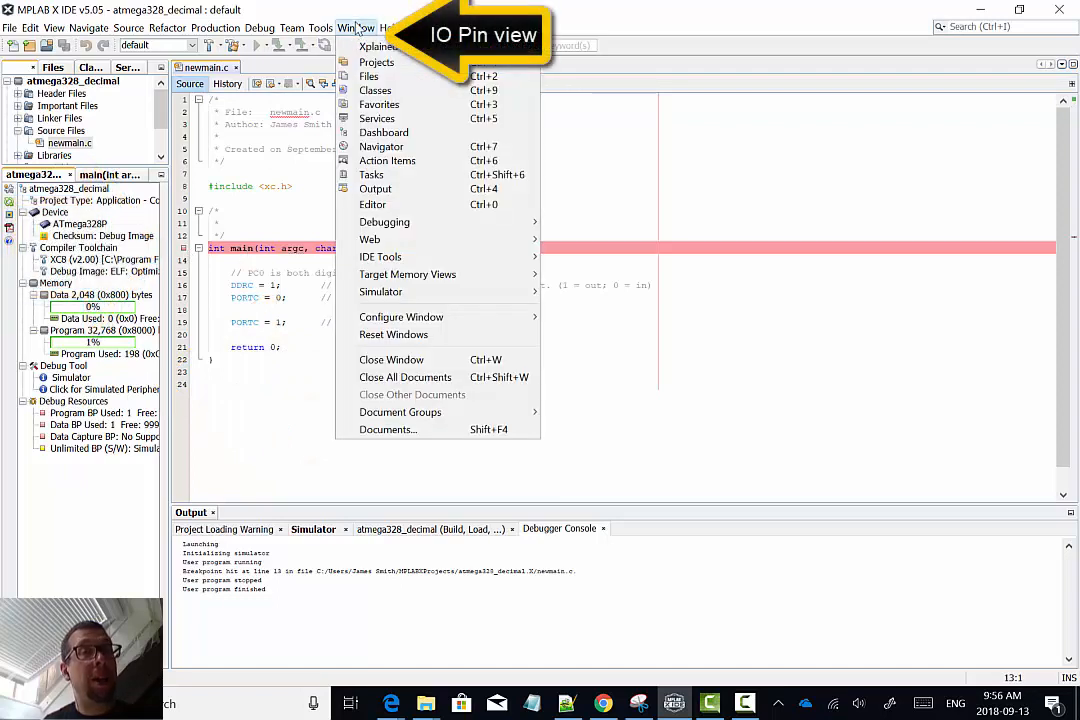
mouse_move(380, 292)
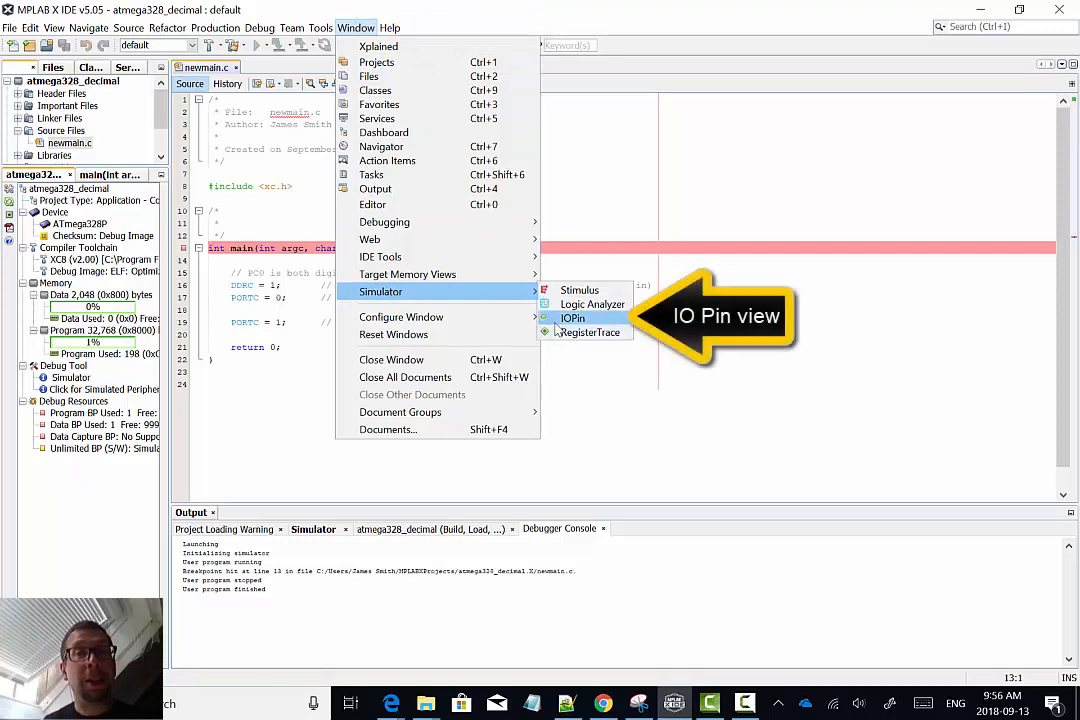
click(572, 318)
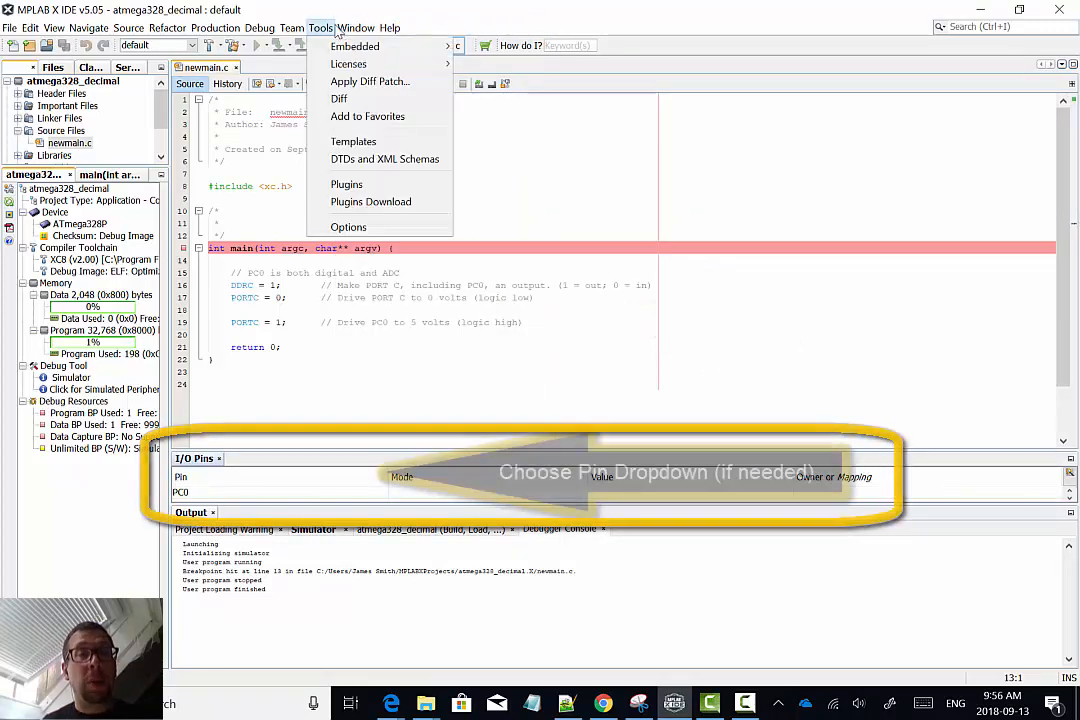
click(356, 28)
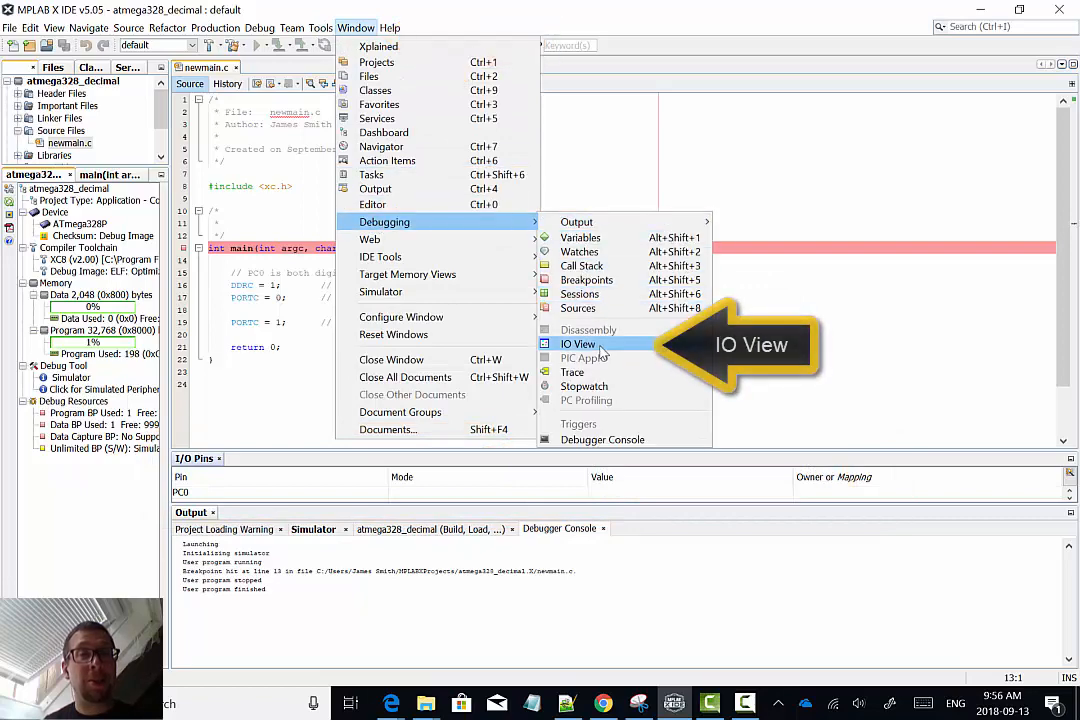
click(578, 344)
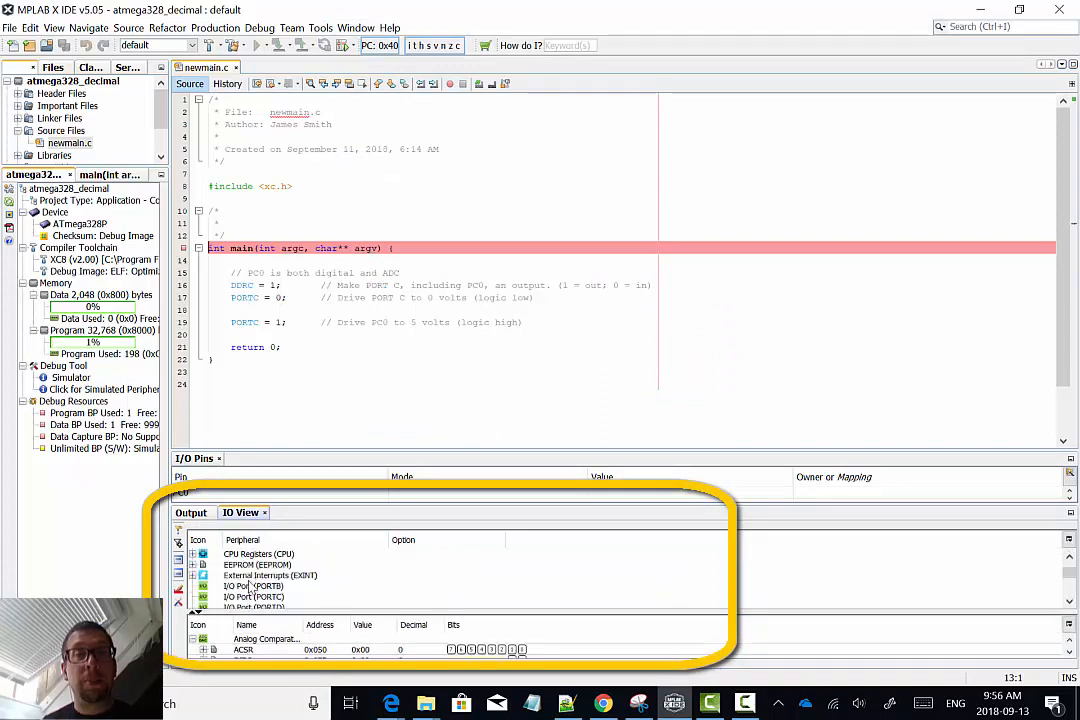
click(252, 564)
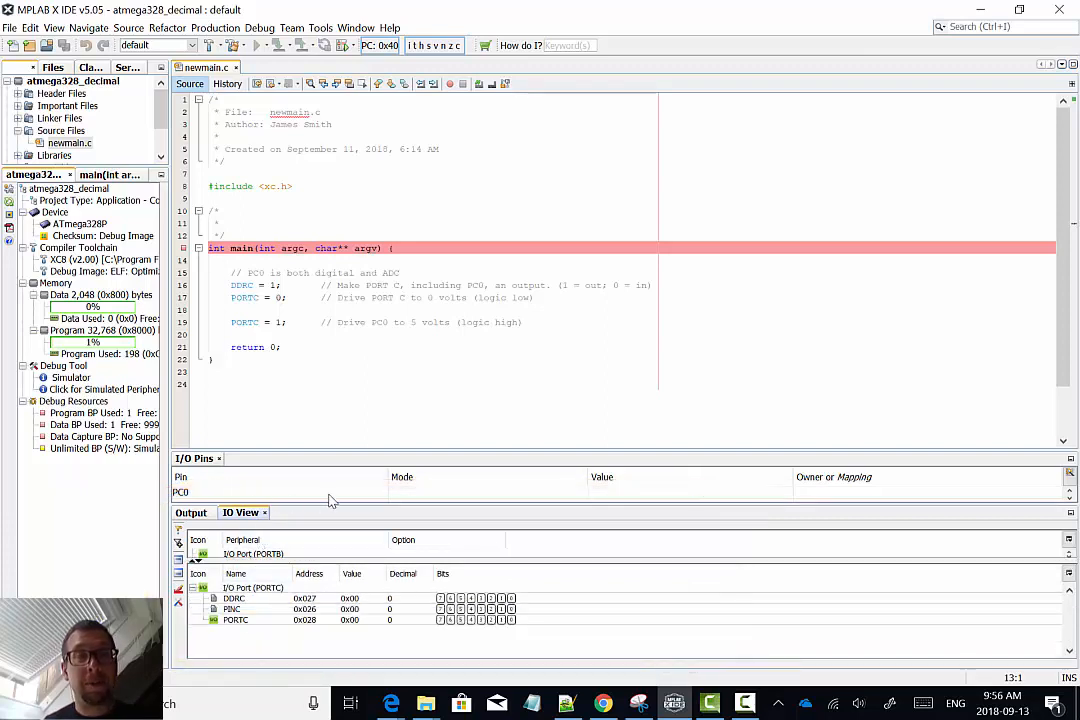
mouse_move(344, 48)
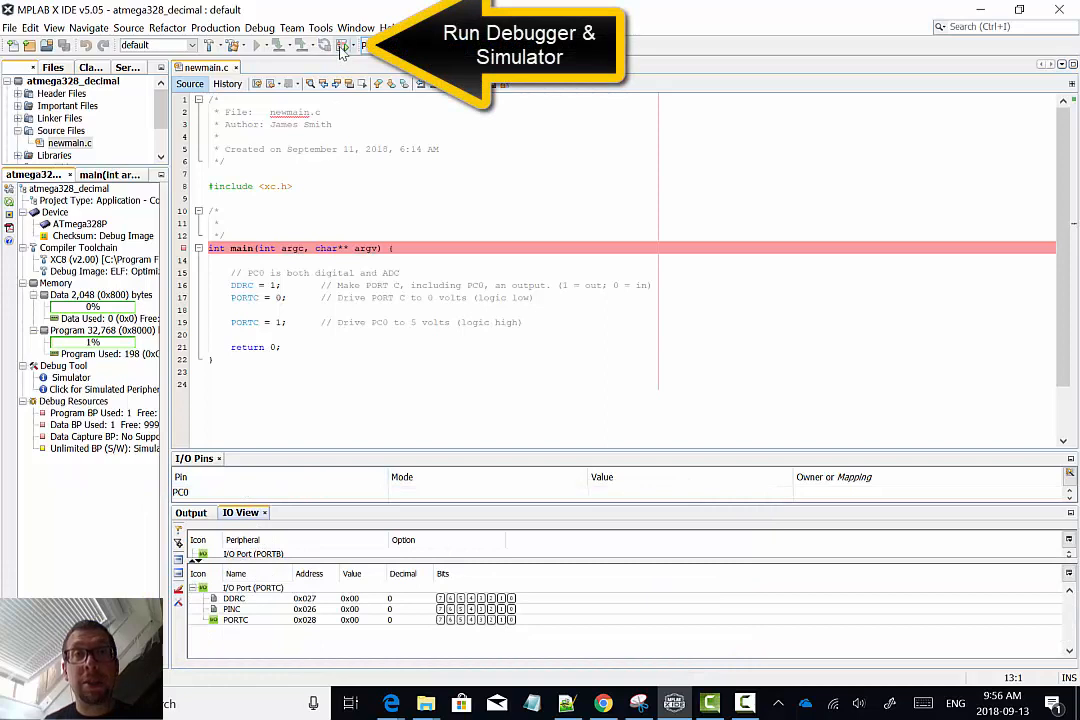
Start Debug Main Project so the simulator halts at the main breakpoint
click(364, 44)
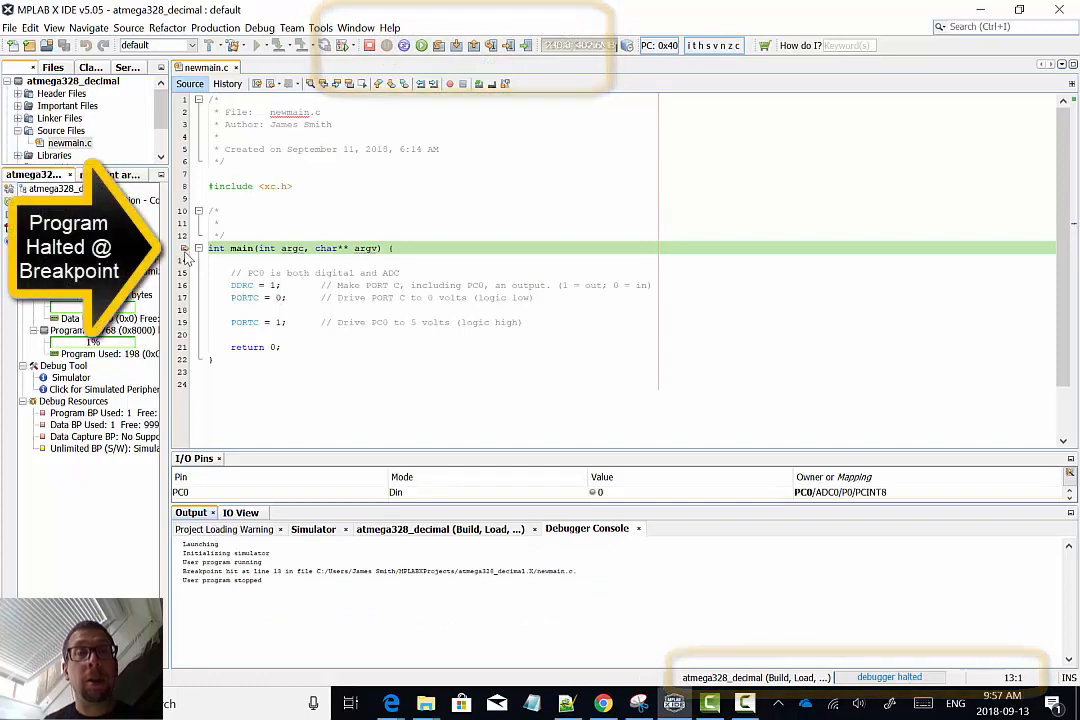
Show the Disassembly window beside the C source and focus it for instruction stepping
click(356, 28)
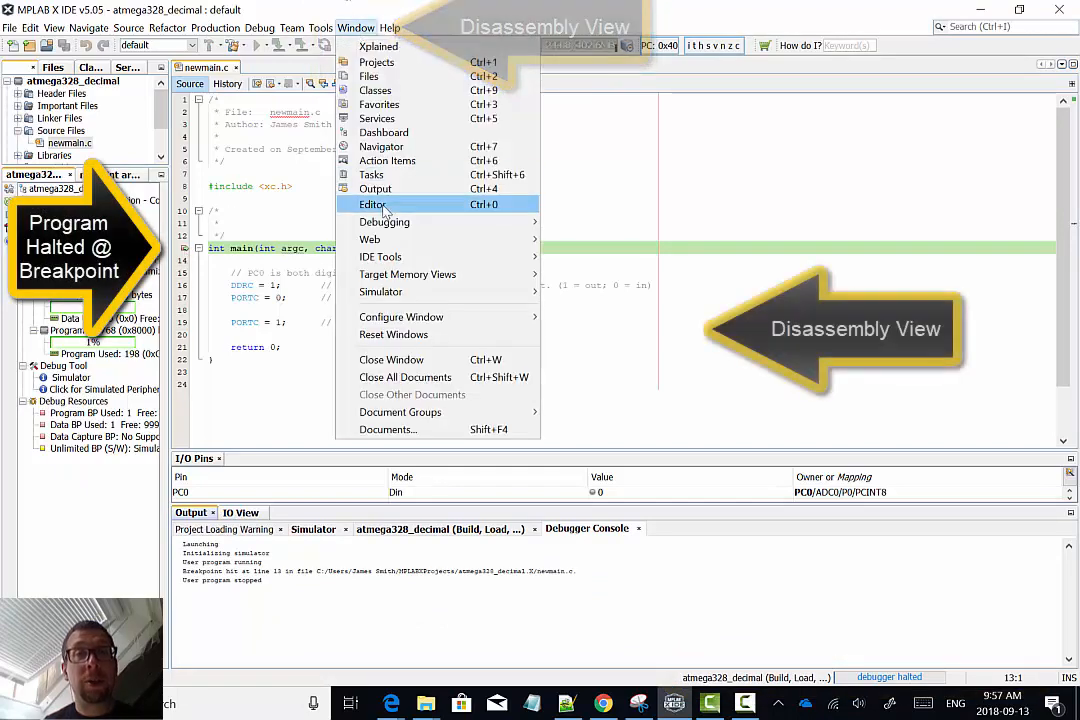
mouse_move(384, 220)
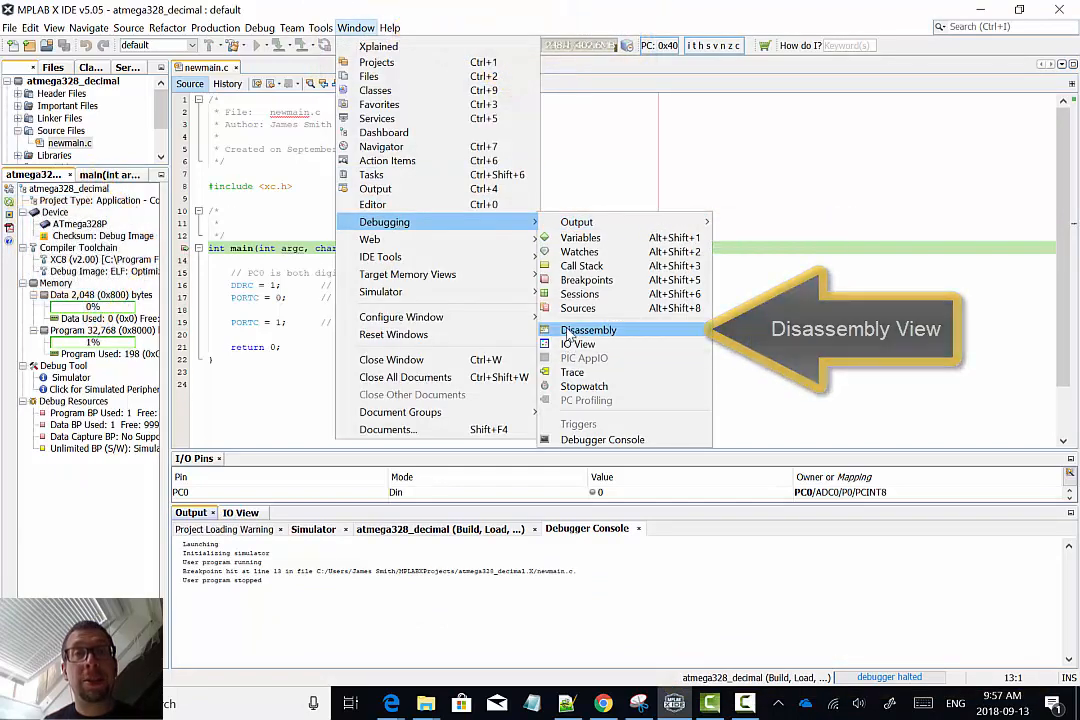
click(588, 328)
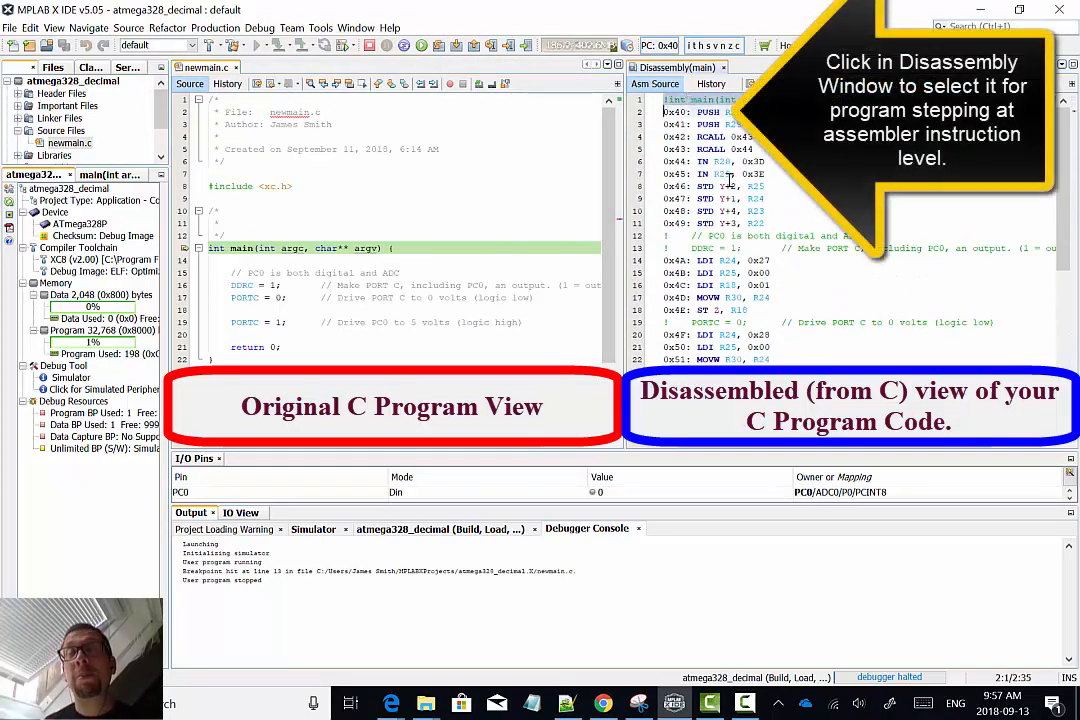
click(730, 136)
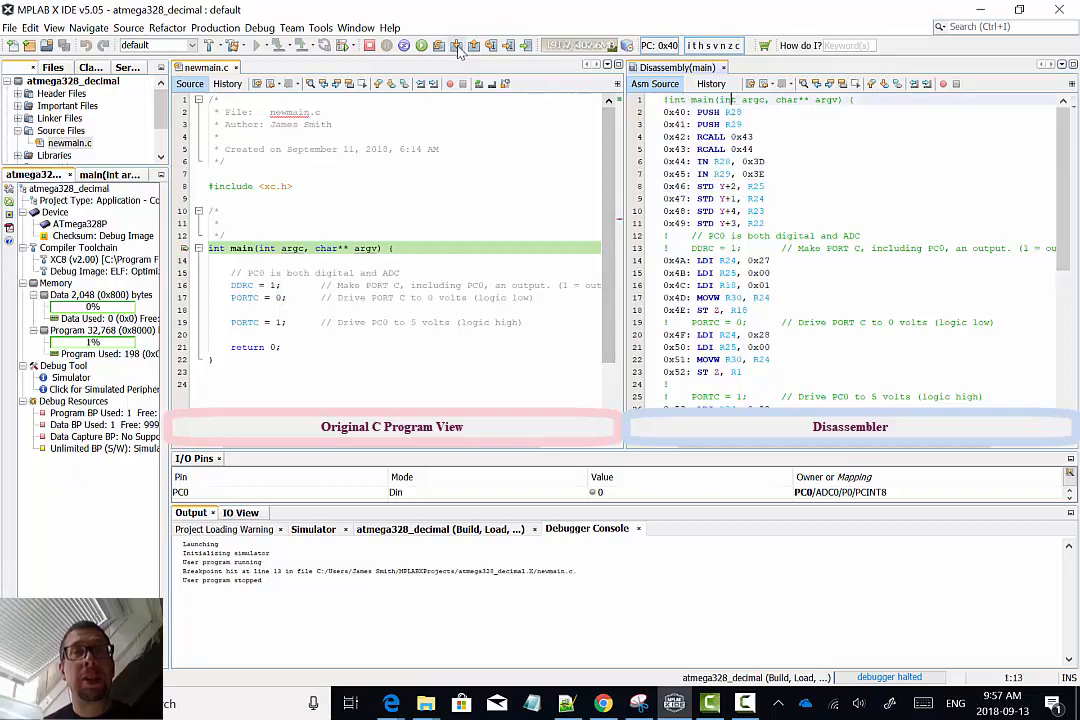
Step Into through main's setup instructions until the DDRC = 1 line, keeping IO View visible
click(456, 46)
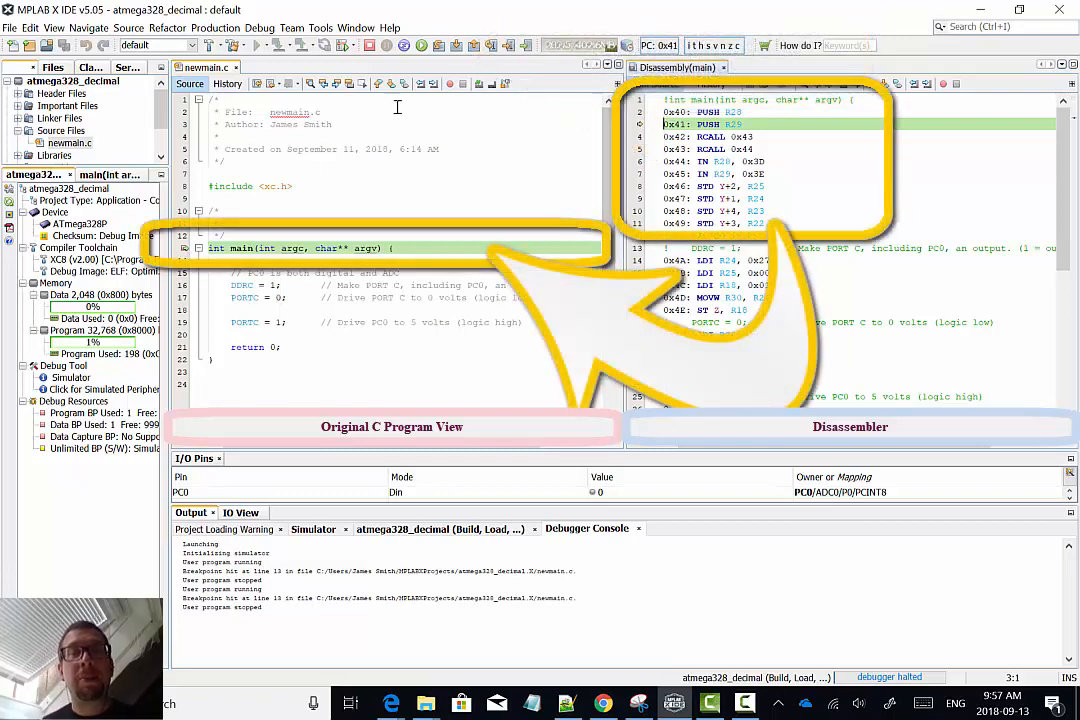
click(452, 44)
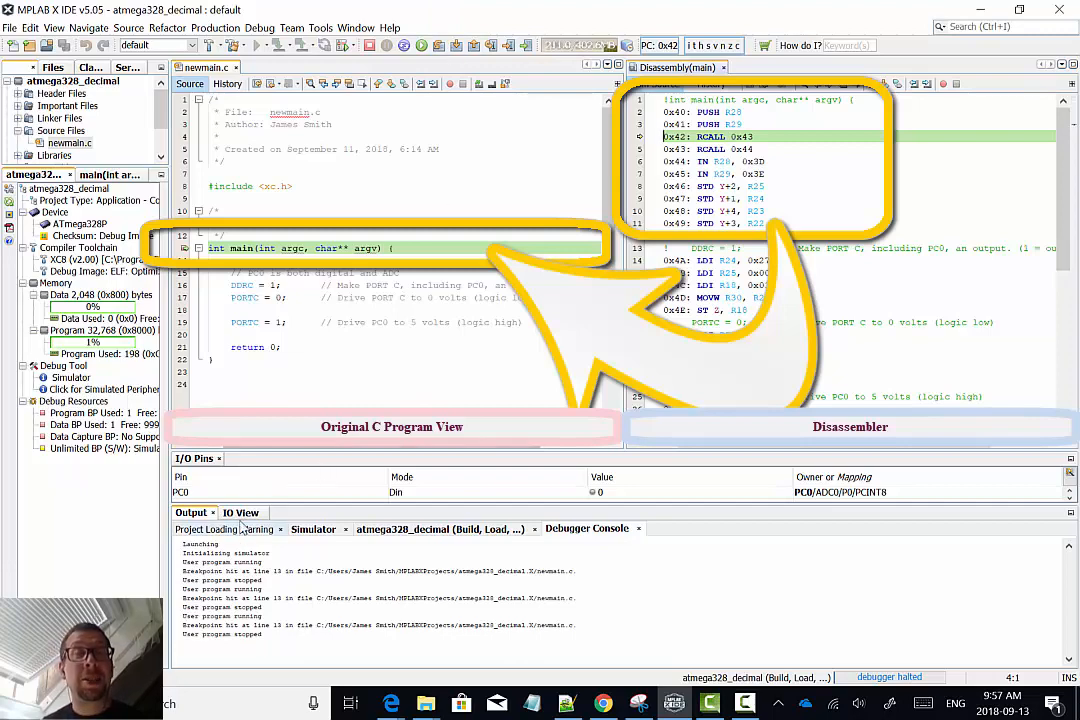
click(240, 512)
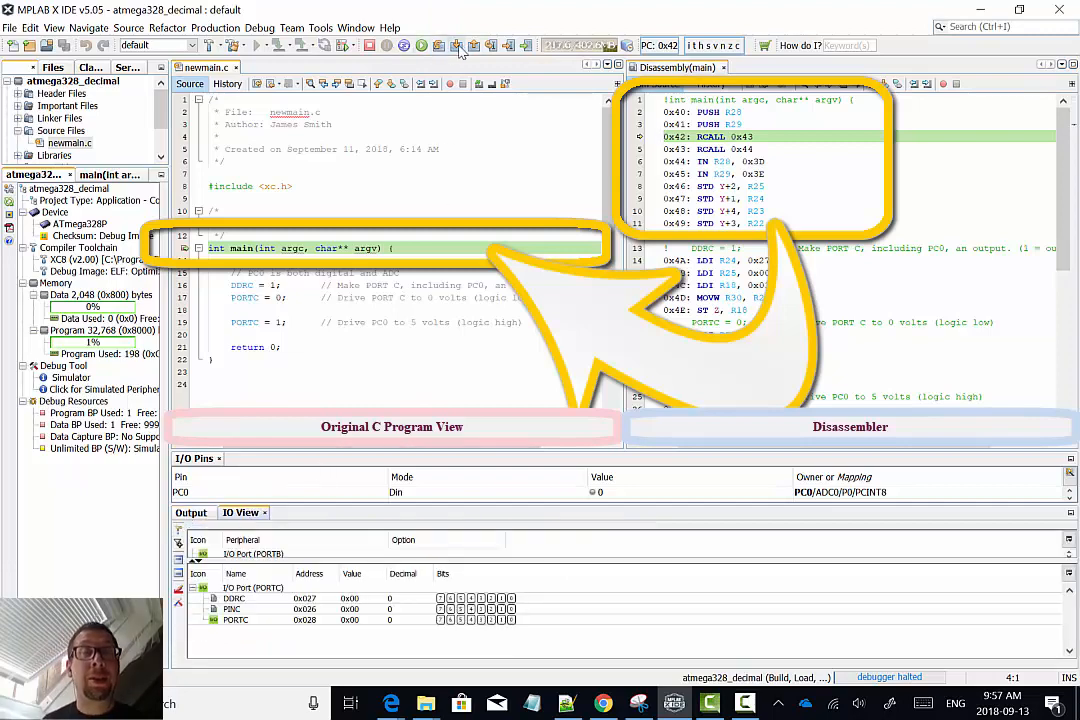
click(456, 44)
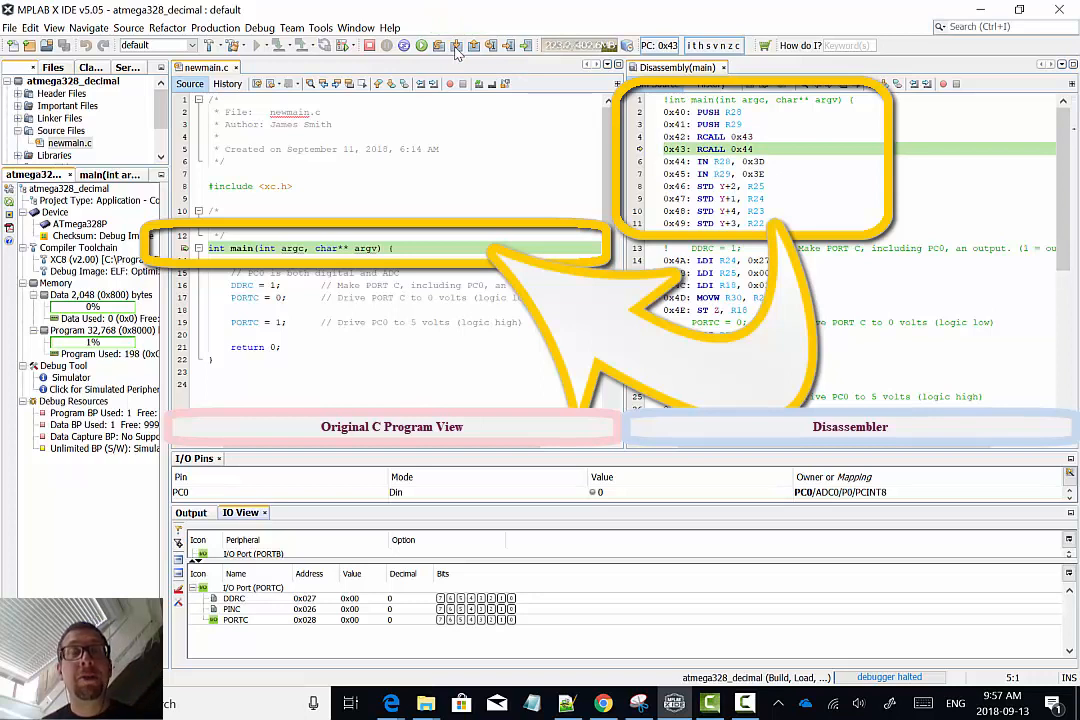
click(456, 44)
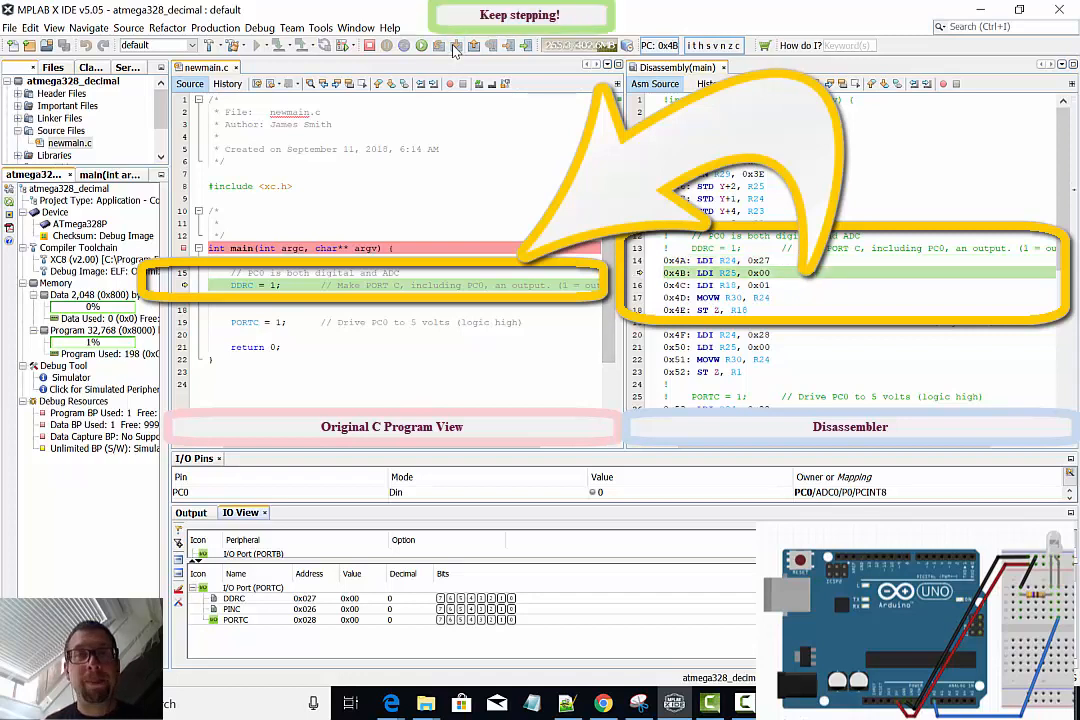
Step Into past DDRC and PORTC = 1 to return 0, with PORTC bit 0 set and the LED lit
click(452, 44)
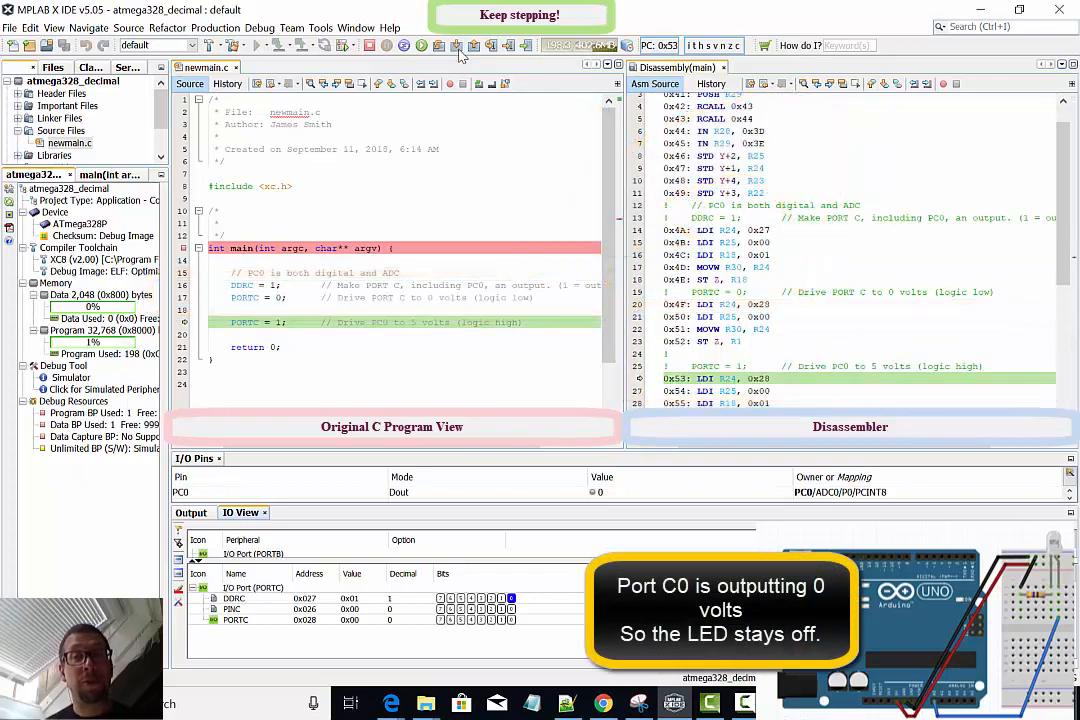
click(456, 44)
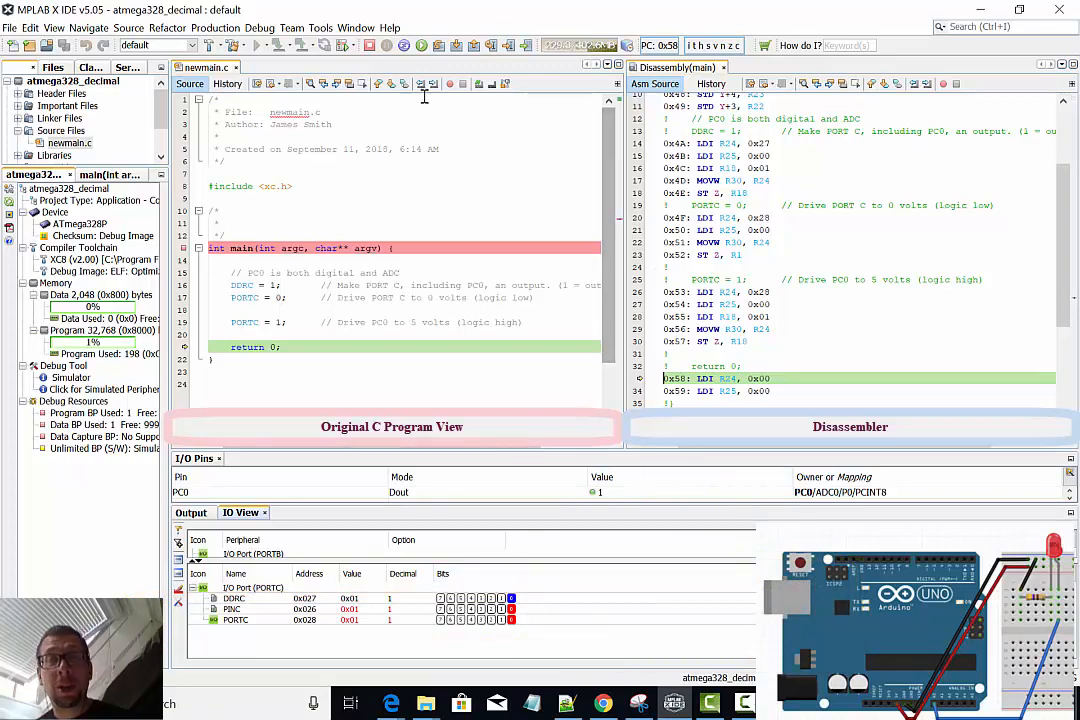
Step Into past return 0 through main's closing POP instructions, C0 still high
click(456, 44)
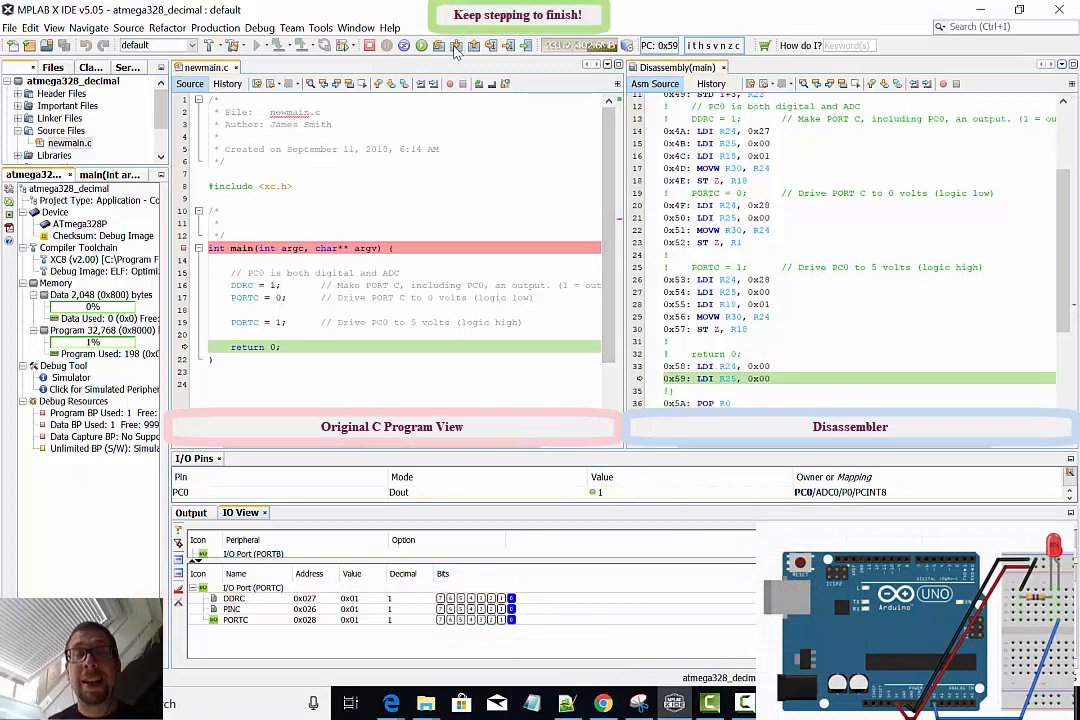
click(452, 44)
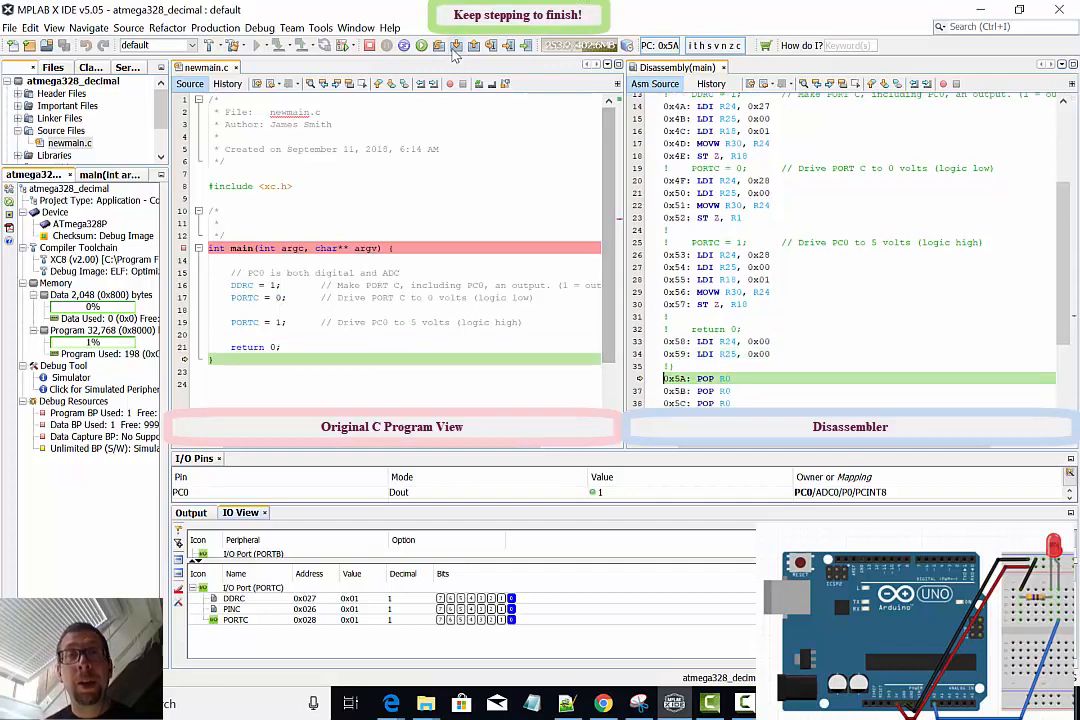
click(452, 44)
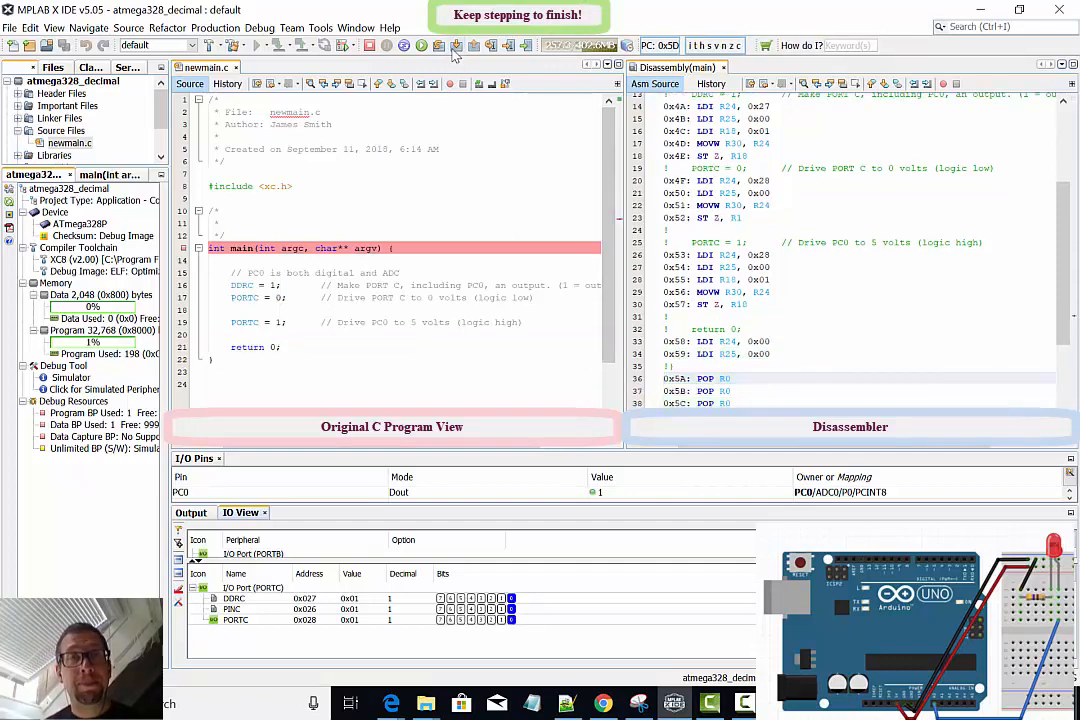